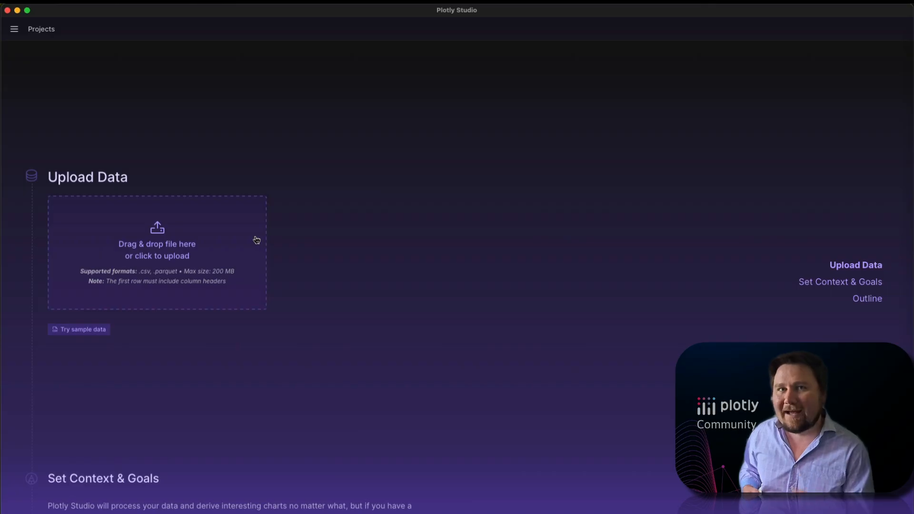
mouse_move(235, 236)
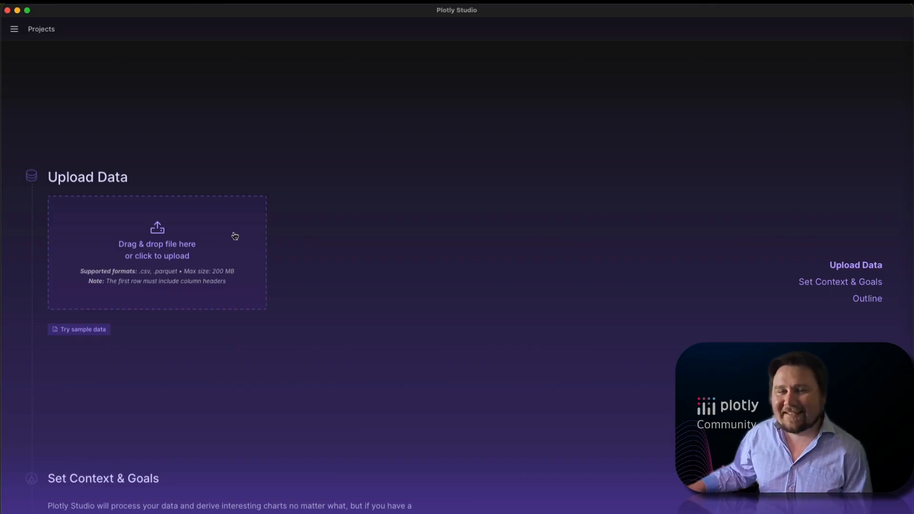
- Upload Income.csv as the project's dataset (1.6 MB, 5 columns, 42.2K rows)
left_click(156, 253)
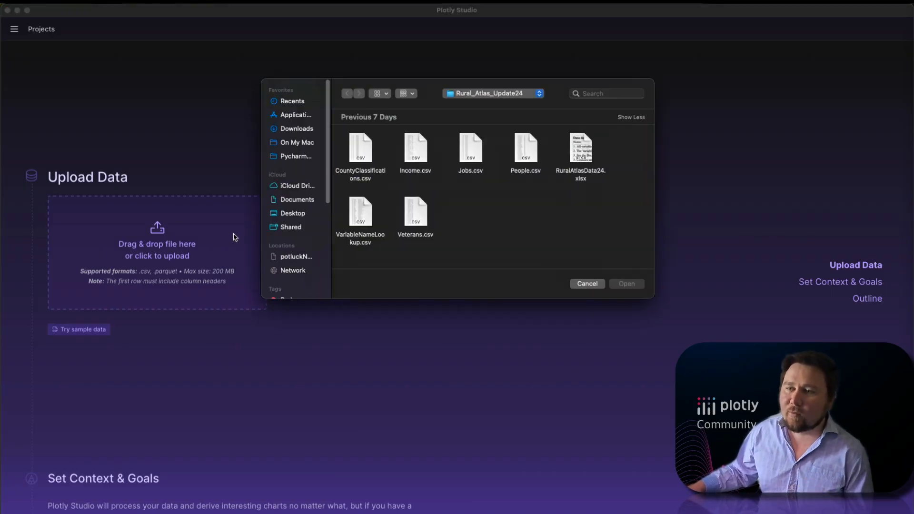
left_click(415, 149)
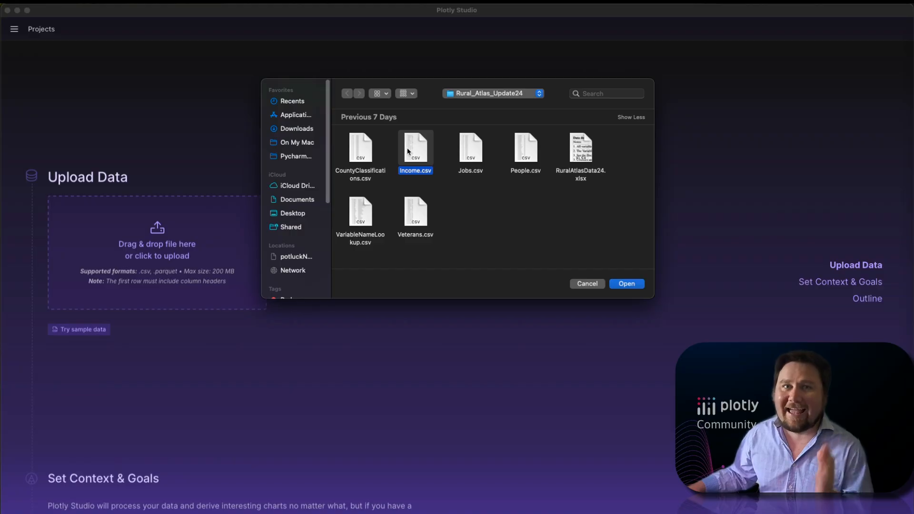
left_click(626, 283)
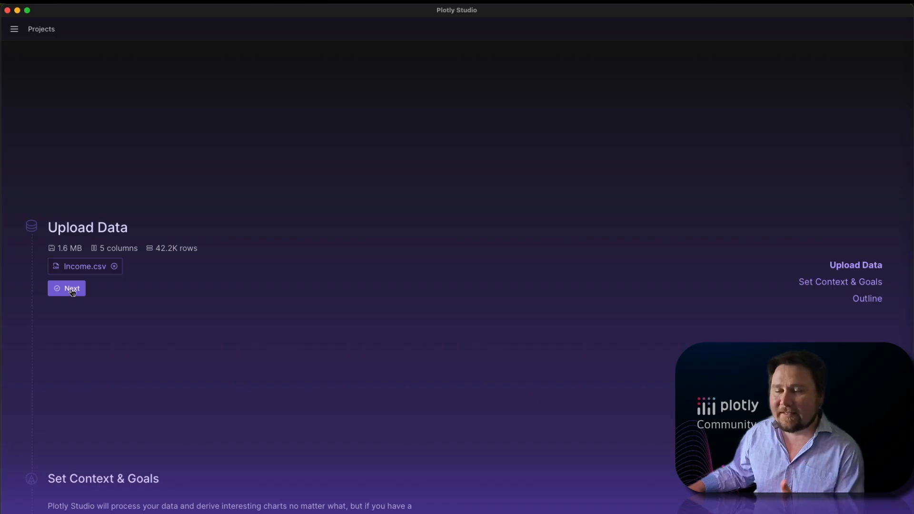
- Submit the goal: an interactive app exploring income distribution and poverty rates across US counties
left_click(67, 288)
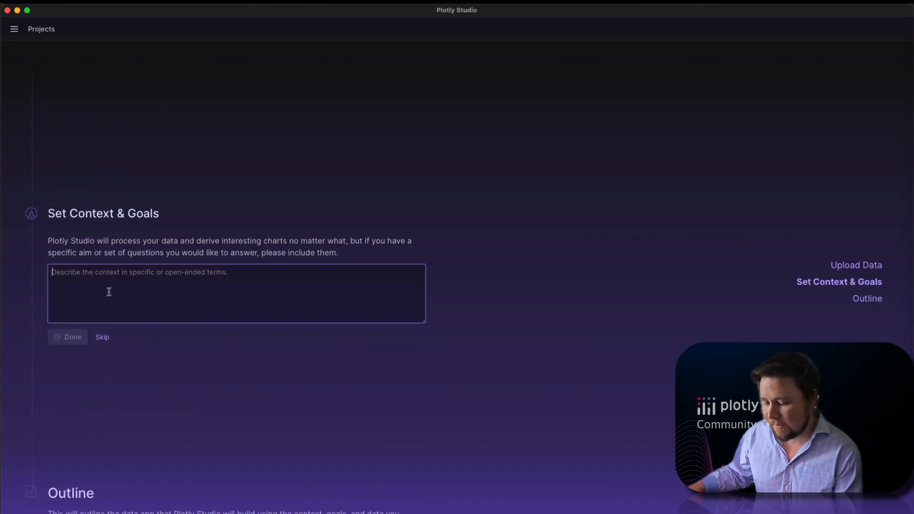
type("Build an interactive data app for exploring income distribution, poverty rates, and economic indicators across US counties and states with comprehensive mapping and filtering capabilities.")
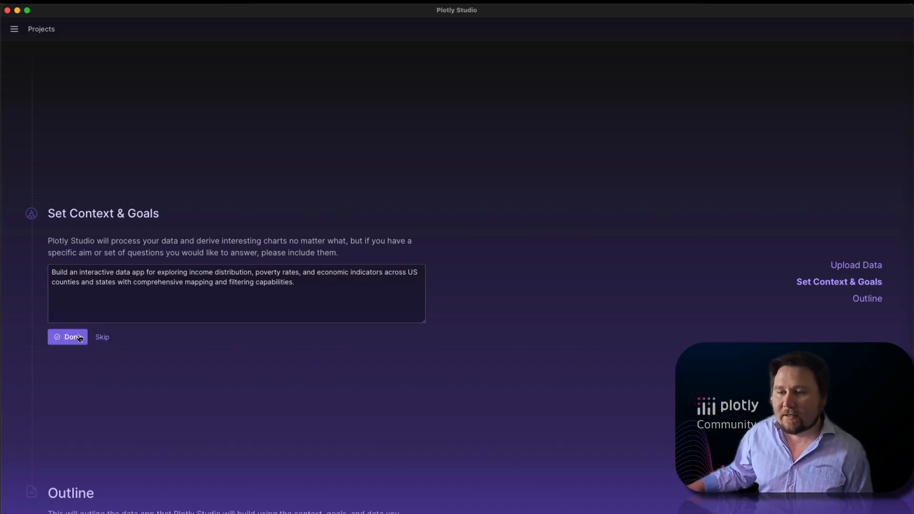
left_click(67, 337)
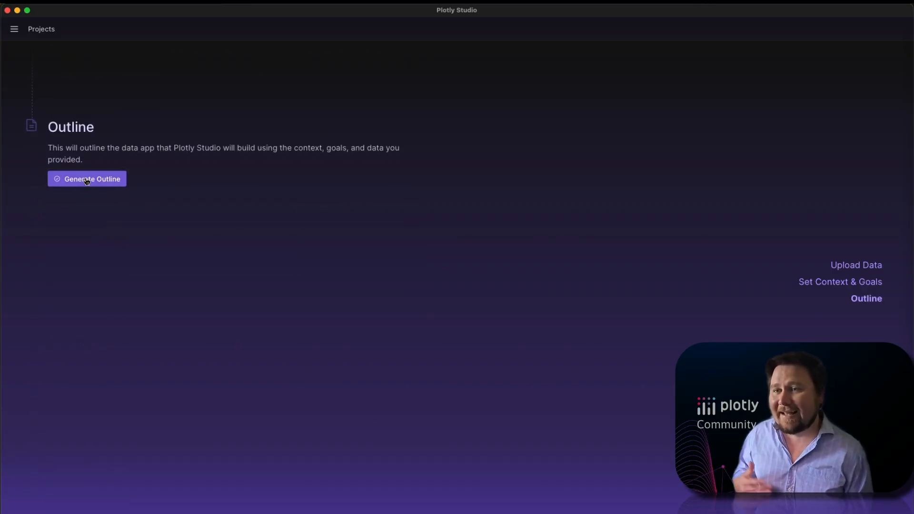
- Generate the outline, add 'Use dark theme' to the Theme section, and generate the application
left_click(87, 178)
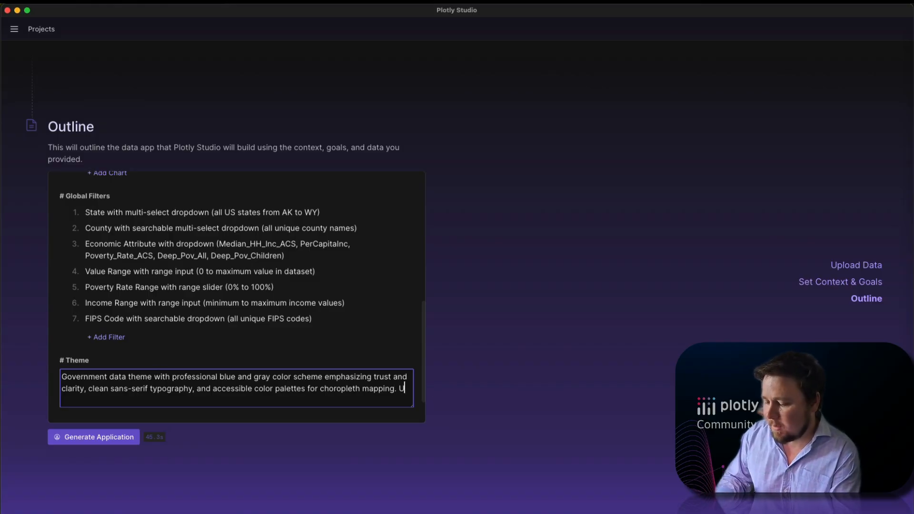
type("se dark theme")
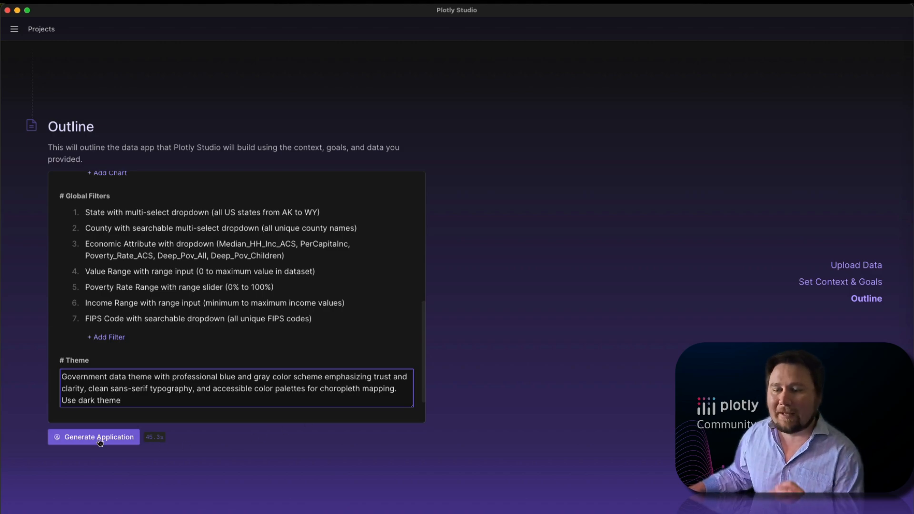
left_click(93, 437)
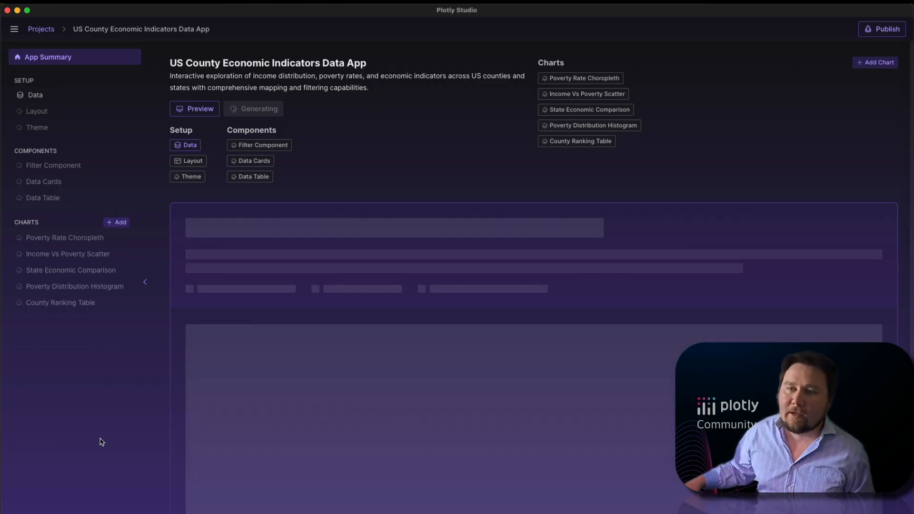
- Inspect the loaded data table and return to the App Summary
left_click(35, 95)
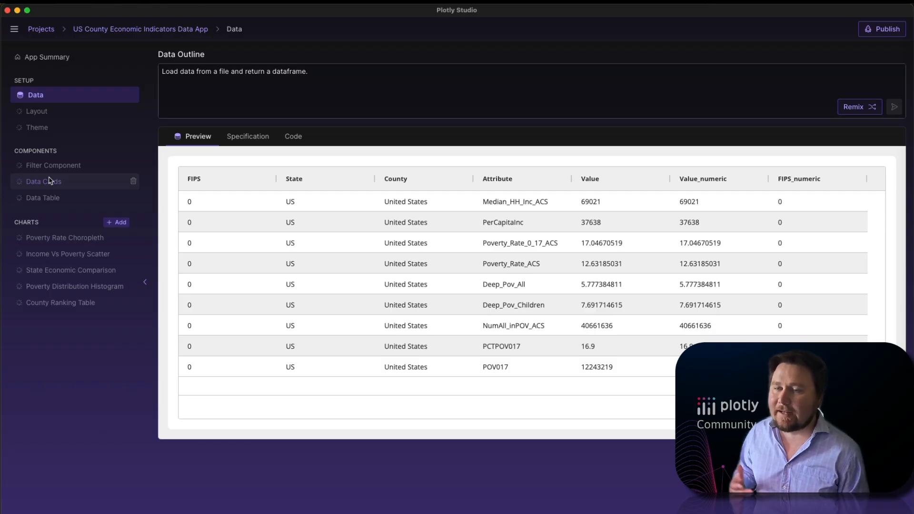
mouse_move(47, 56)
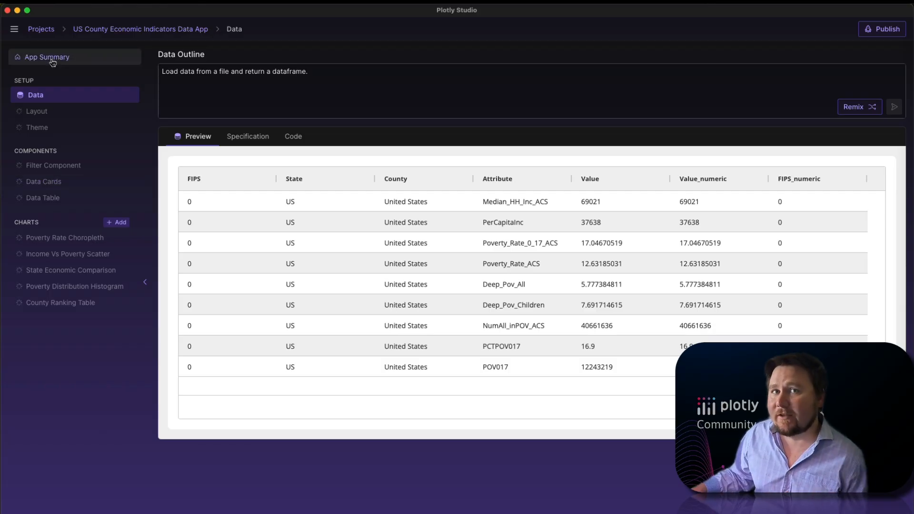
left_click(47, 57)
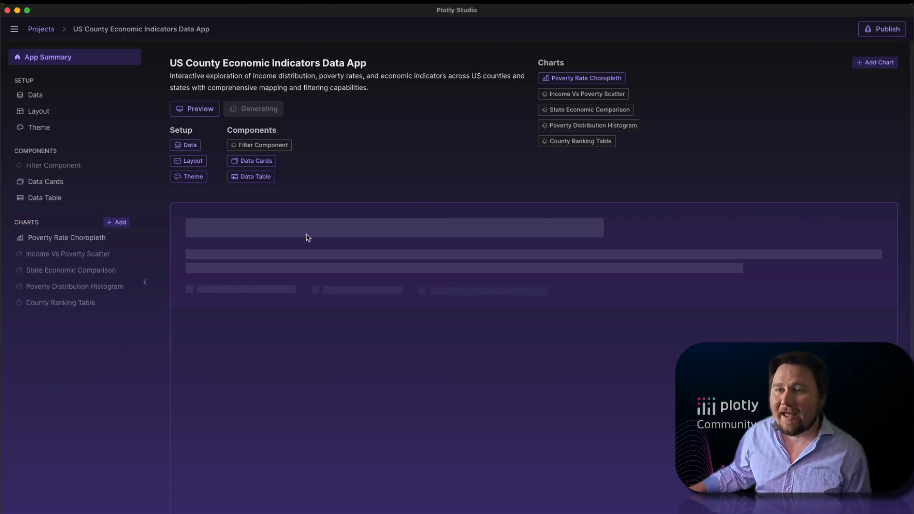
- Review the Poverty Rate Choropleth chart, then go back to the overview with the running app preview
left_click(66, 237)
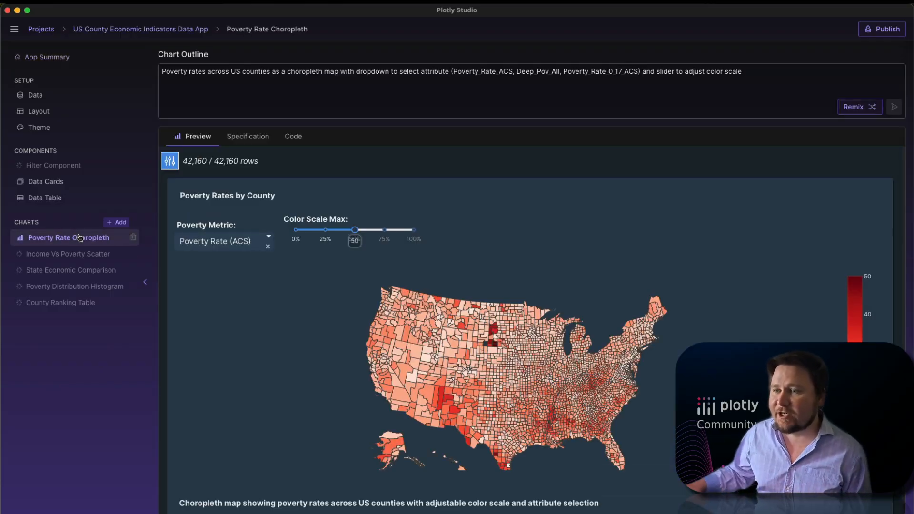
mouse_move(404, 360)
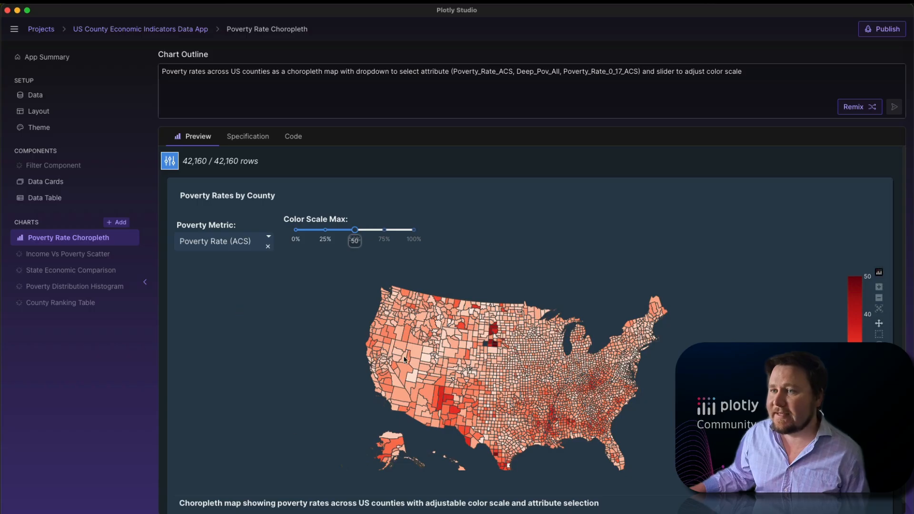
mouse_move(444, 448)
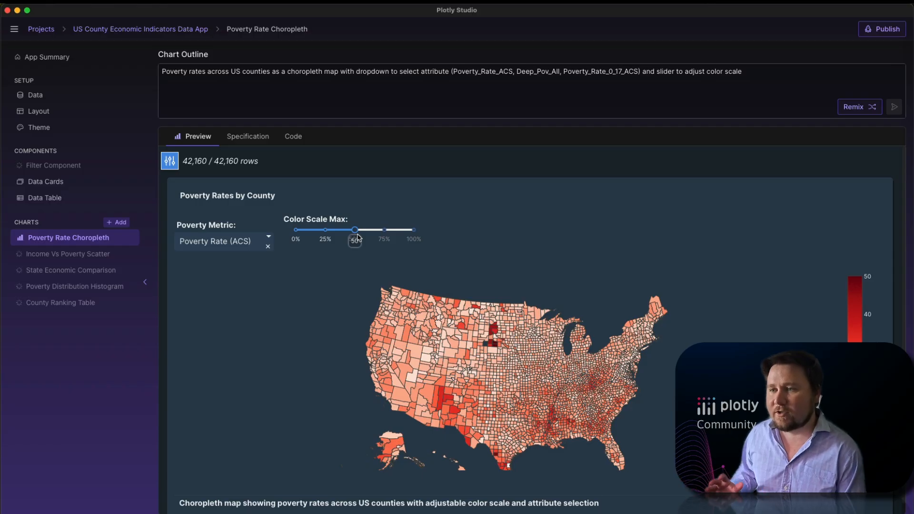
left_click(223, 241)
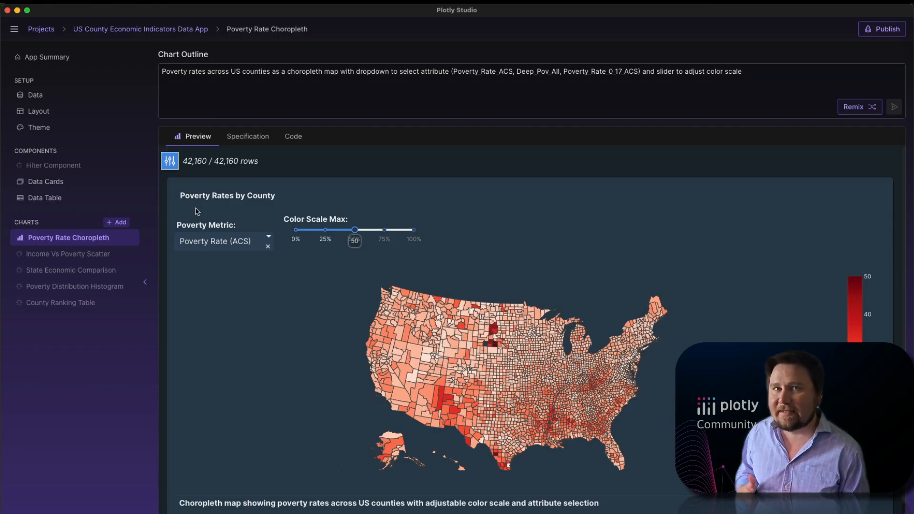
left_click(49, 56)
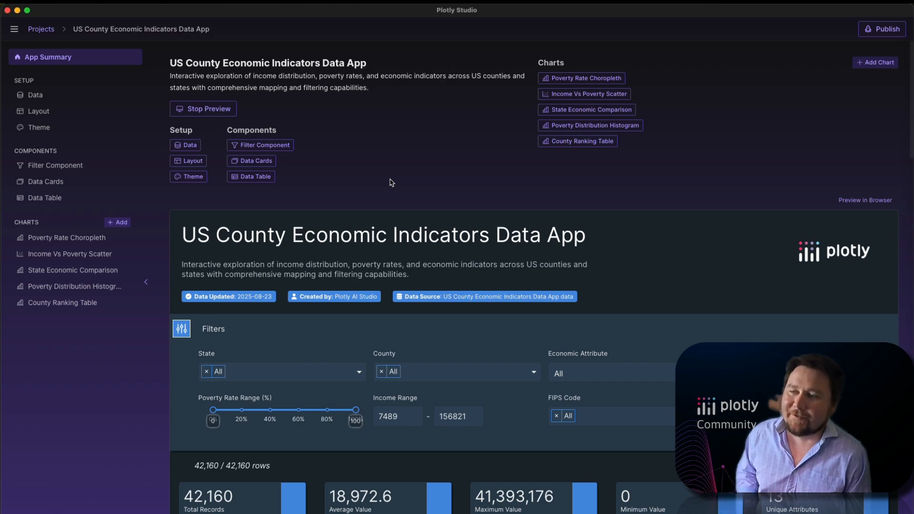
mouse_move(394, 188)
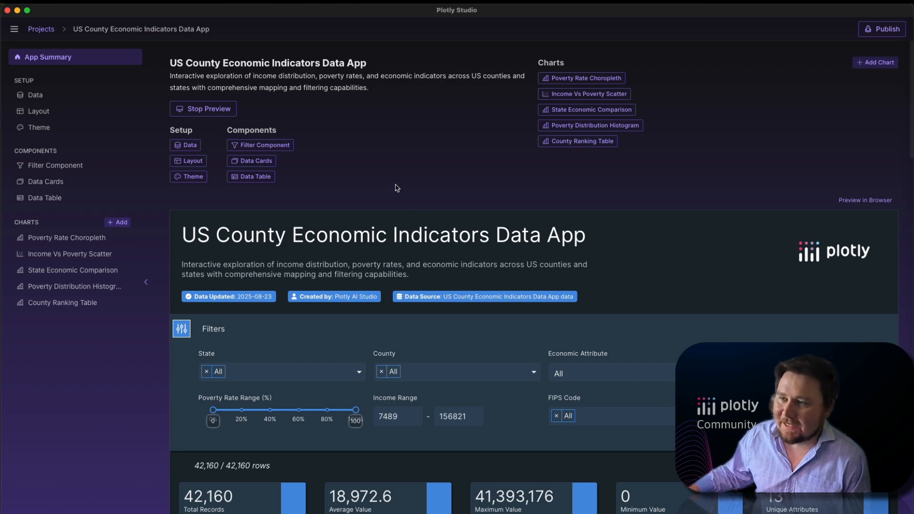
- Box-zoom the income vs poverty scatter plot onto per capita incomes of about $20,000–$32,000
scroll("down", 3)
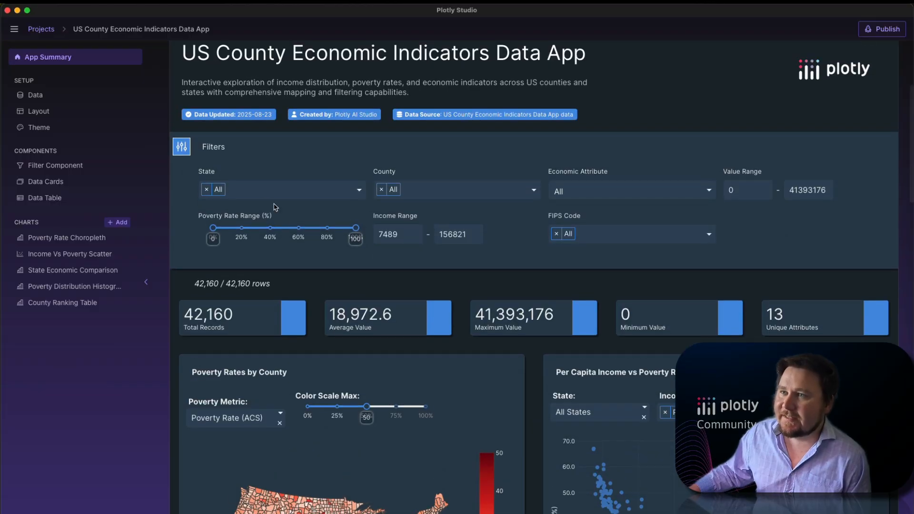
scroll("down", 3)
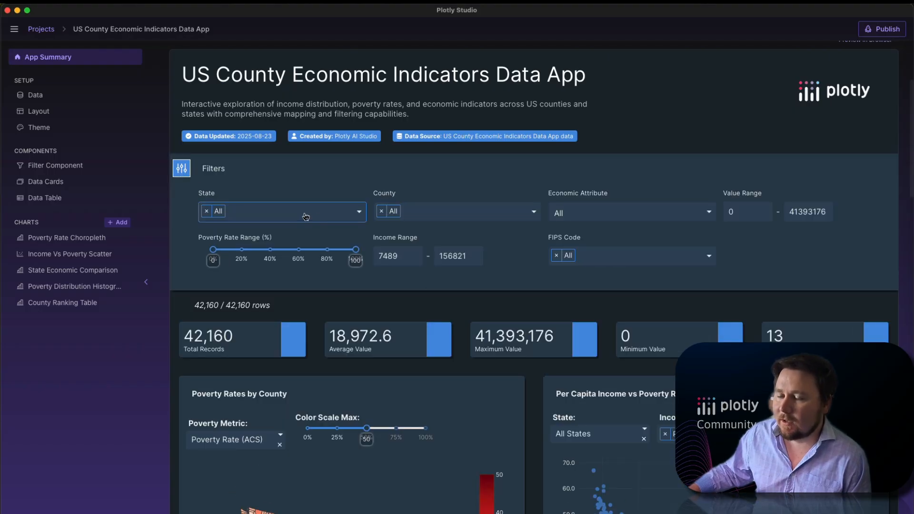
mouse_move(280, 220)
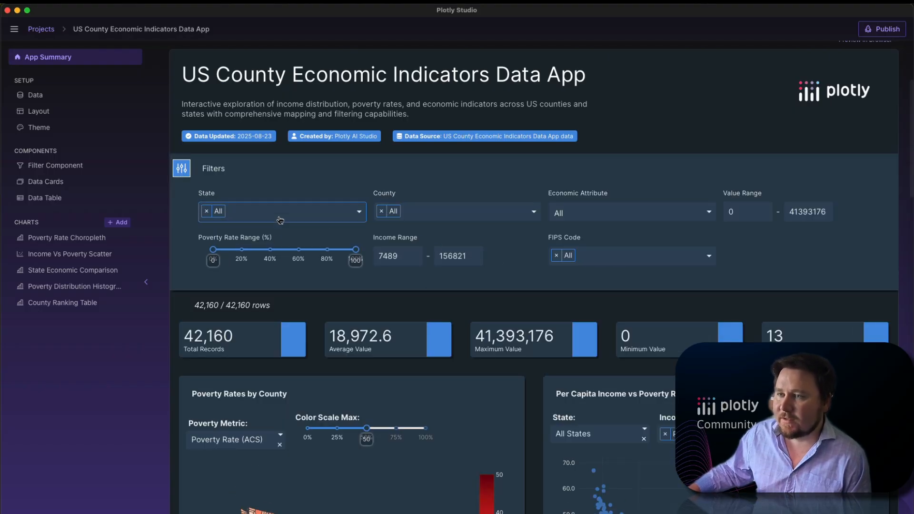
scroll("down", 3)
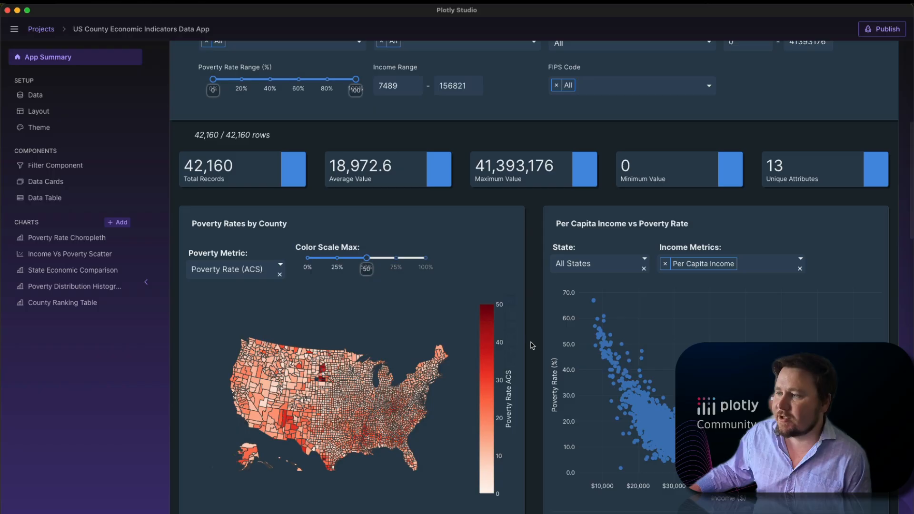
scroll("down", 3)
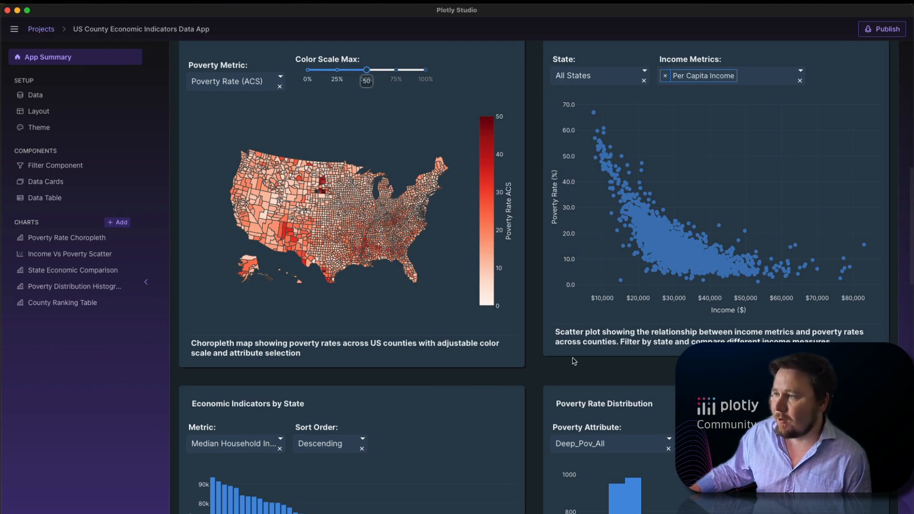
scroll("down", 3)
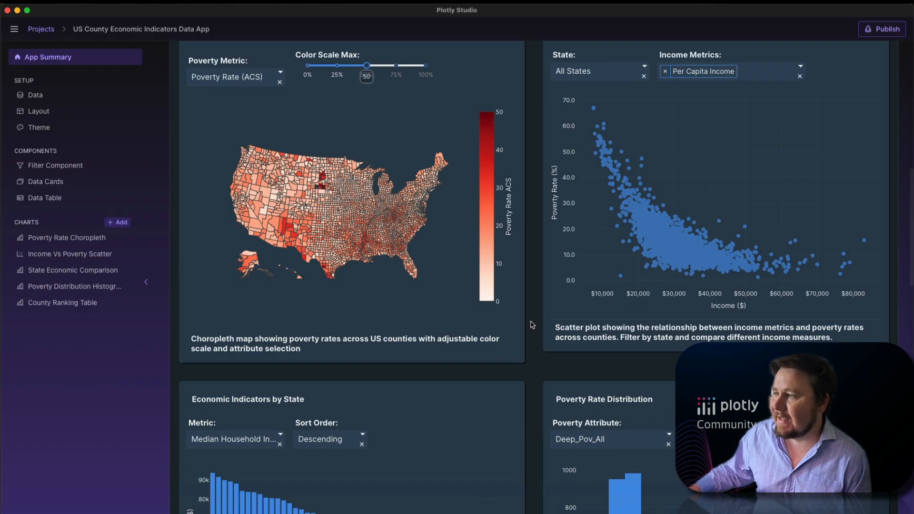
mouse_move(343, 206)
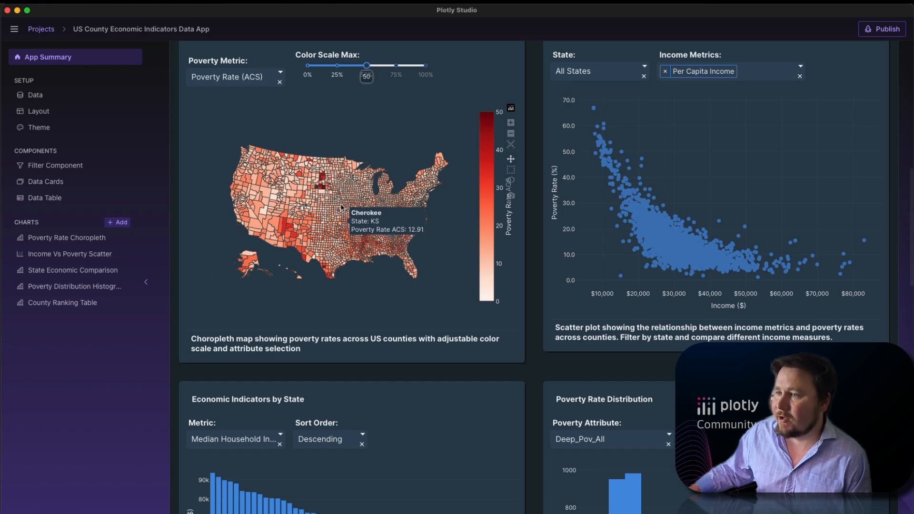
mouse_move(326, 269)
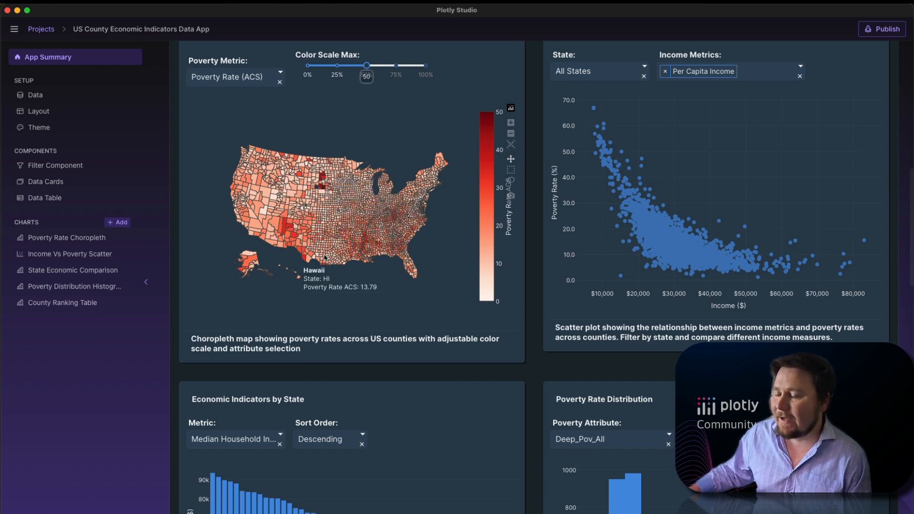
left_click_drag(640, 178, 685, 247)
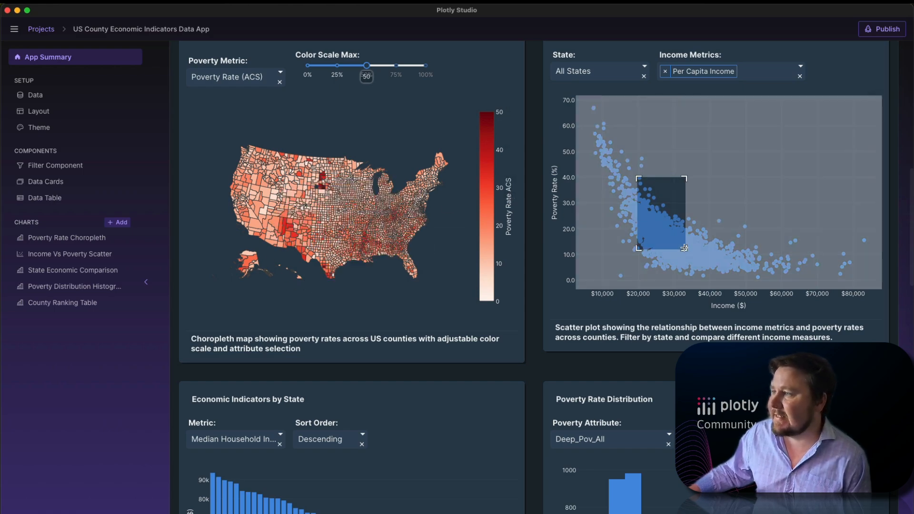
left_click_drag(639, 179, 685, 247)
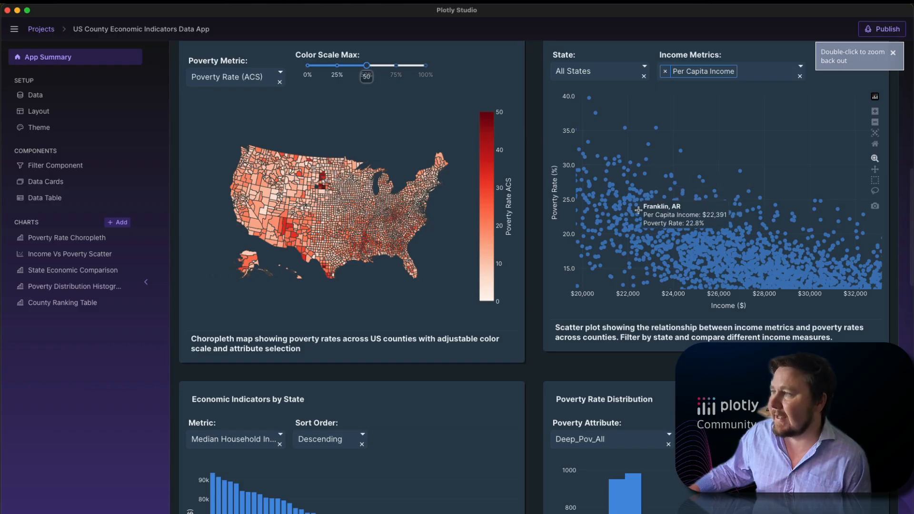
mouse_move(588, 330)
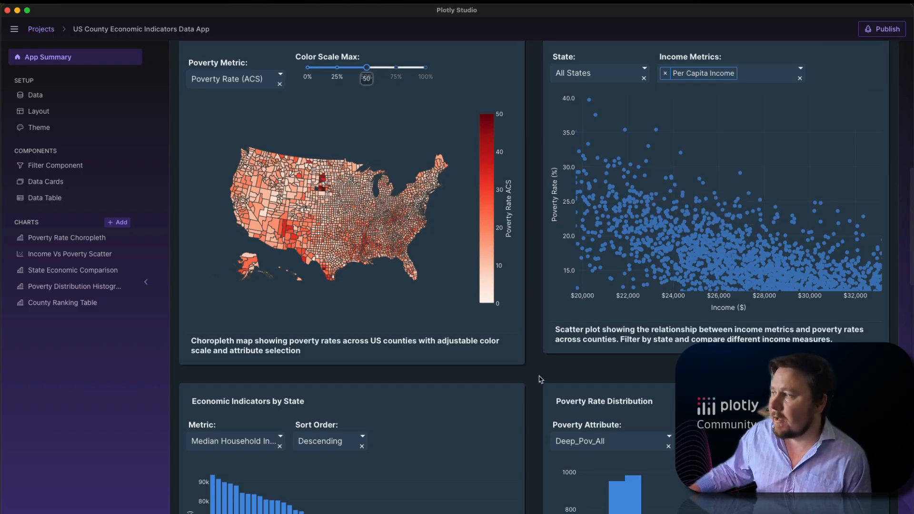
- Scroll down to view the county rankings table
scroll("down", 3)
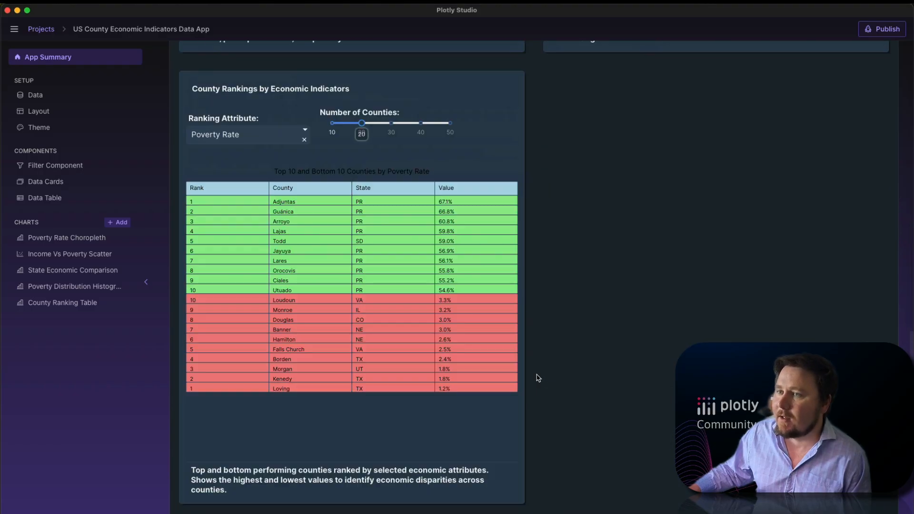
scroll("down", 3)
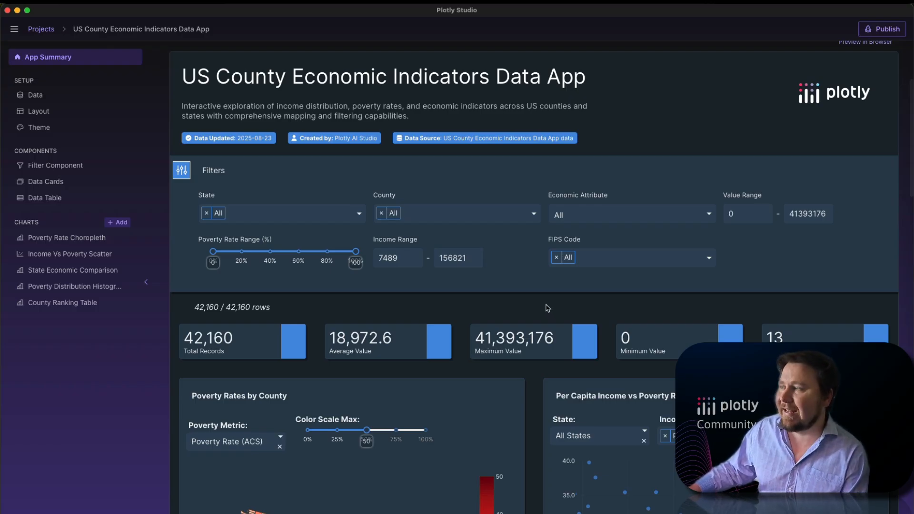
mouse_move(282, 312)
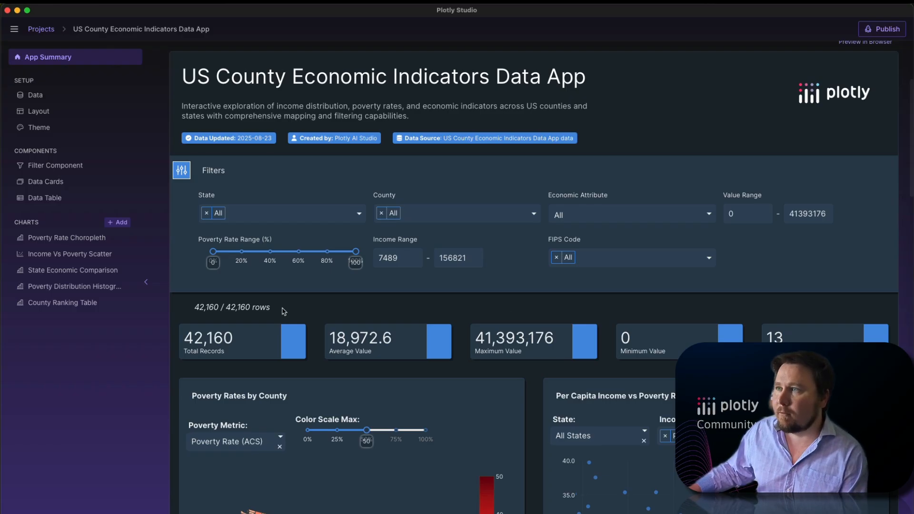
mouse_move(269, 293)
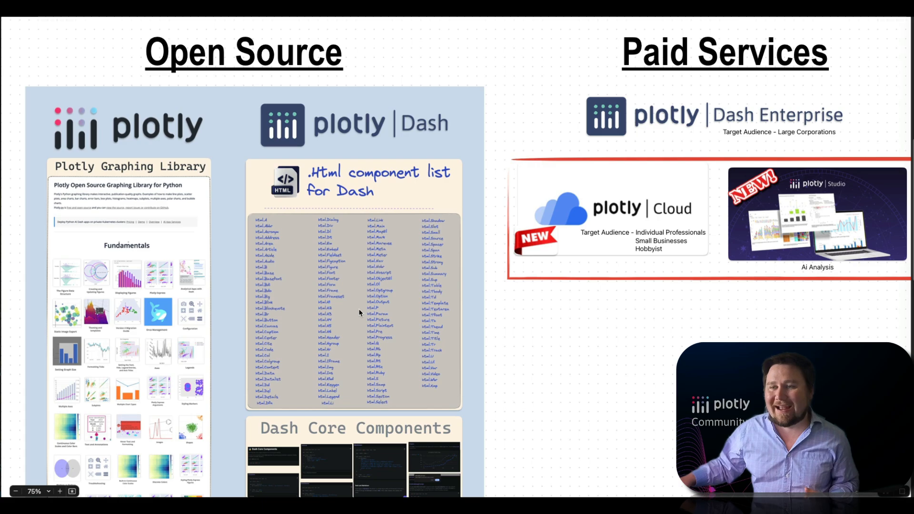
scroll("down", 3)
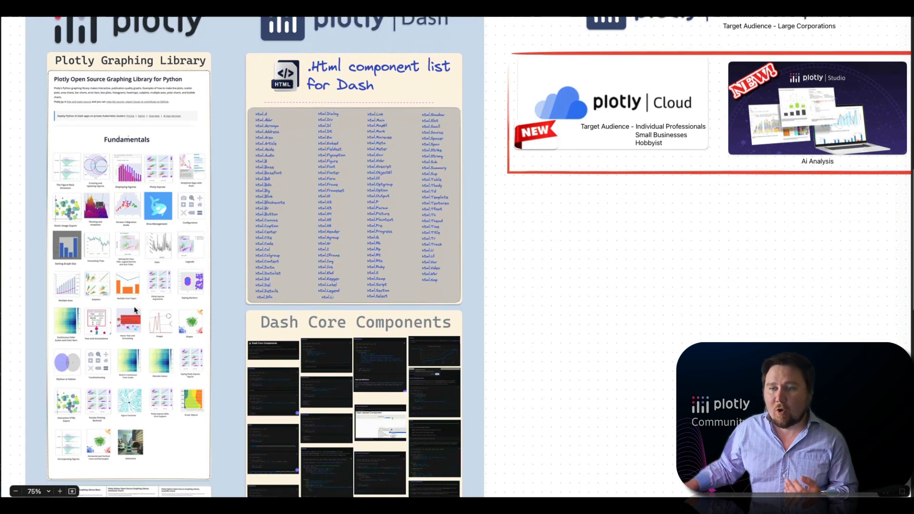
scroll("down", 3)
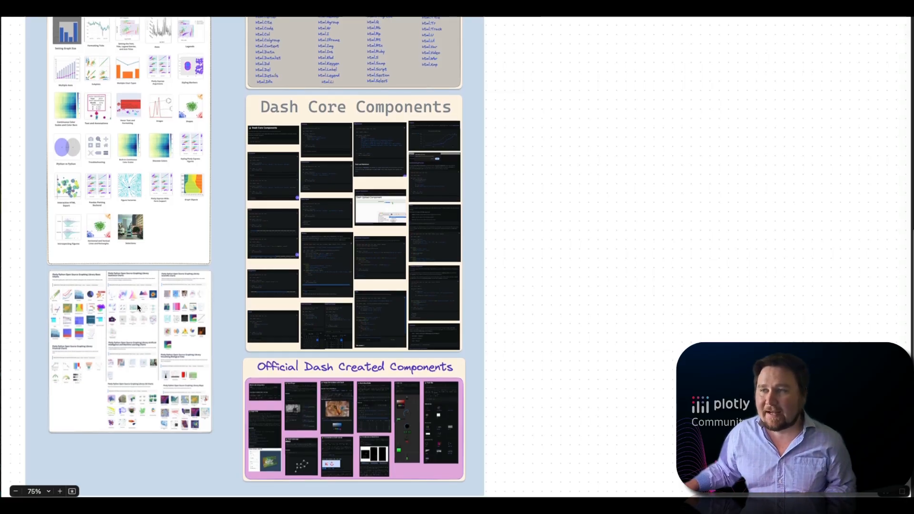
scroll("down", 3)
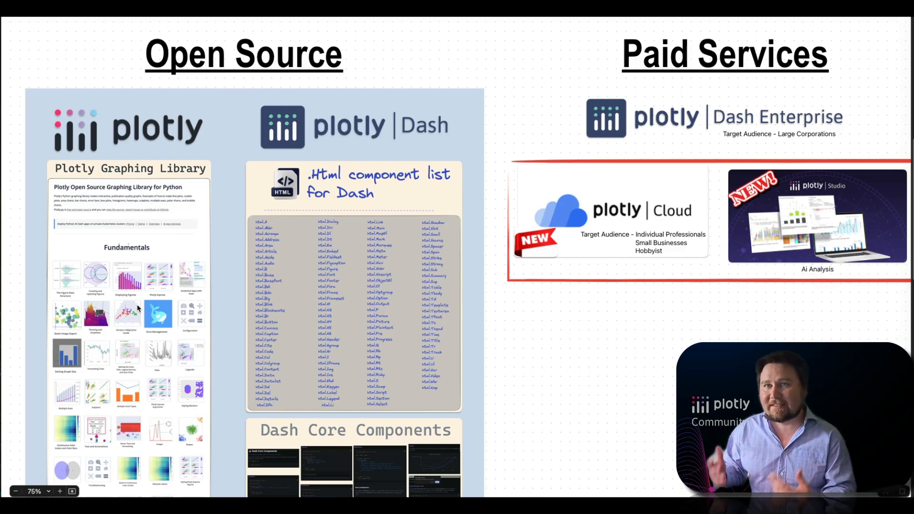